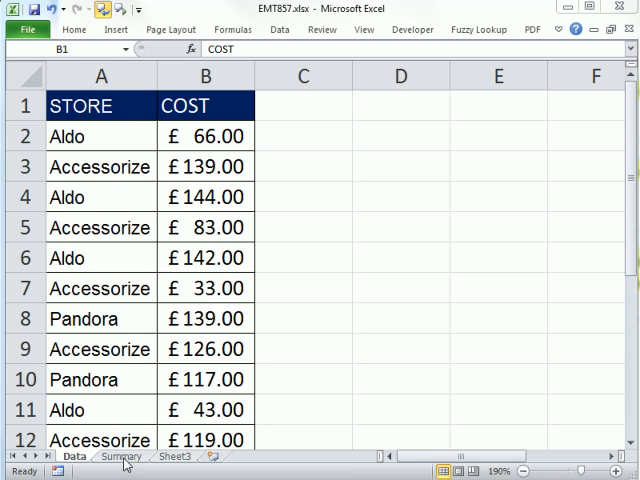
Go to the Summary sheet and select cell B2 beside the Aldo store name
{"action": "left_click", "coordinate": [120, 456]}
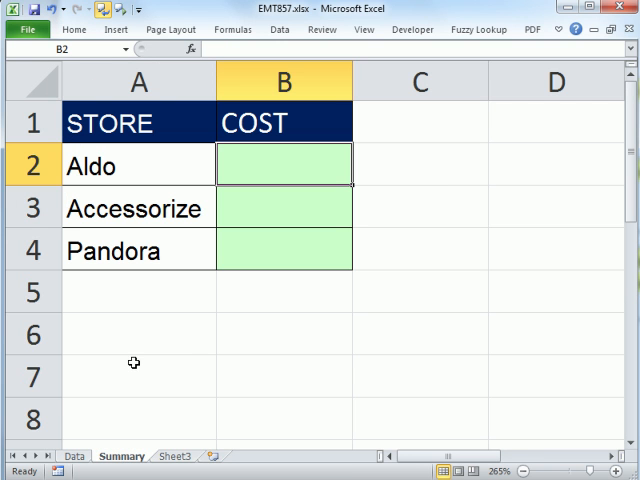
{"action": "mouse_move", "coordinate": [324, 174]}
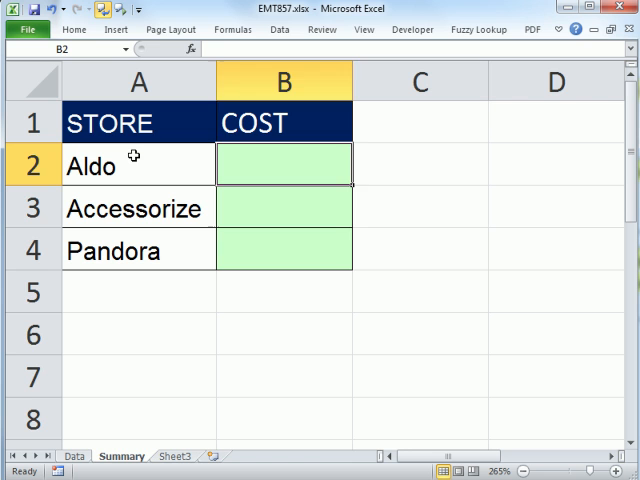
{"action": "left_click", "coordinate": [138, 164]}
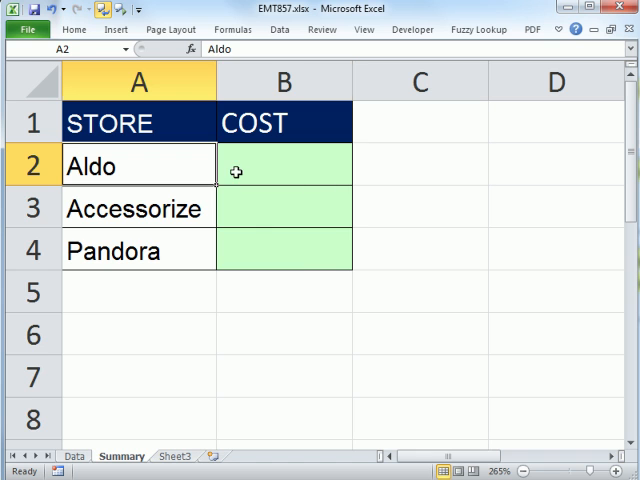
{"action": "left_click", "coordinate": [284, 164]}
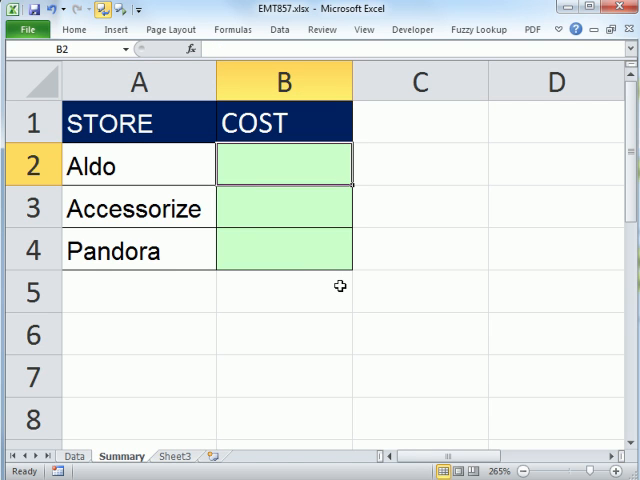
Begin =SUMIF( in B2 and add a comma for the criteria argument
{"action": "type", "text": "="}
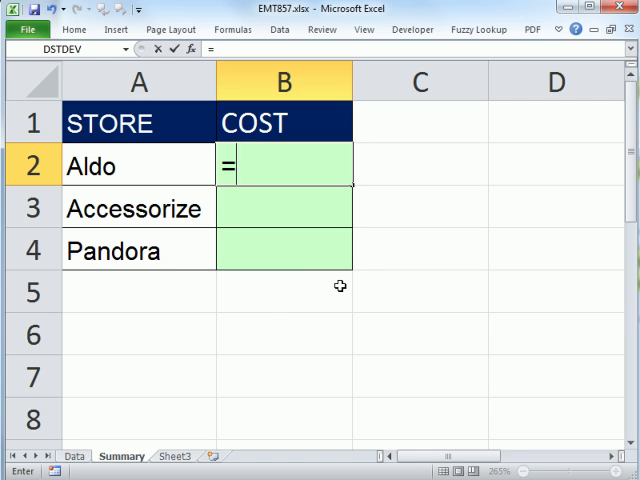
{"action": "type", "text": "SUMIF("}
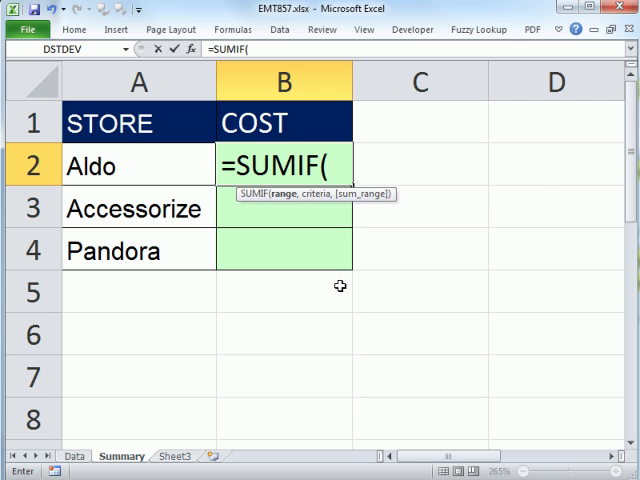
{"action": "mouse_move", "coordinate": [380, 216]}
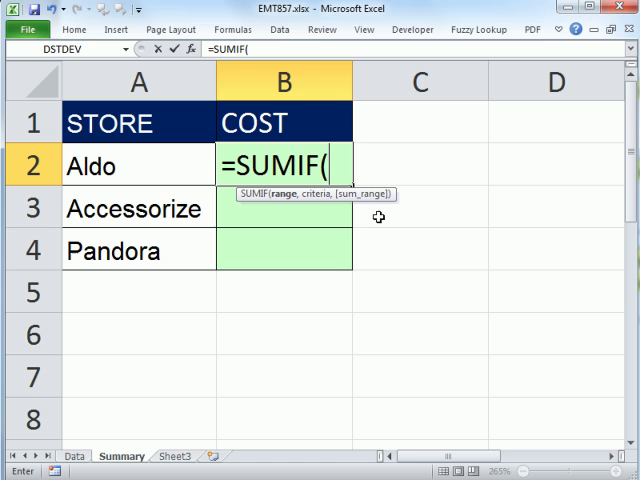
{"action": "mouse_move", "coordinate": [168, 172]}
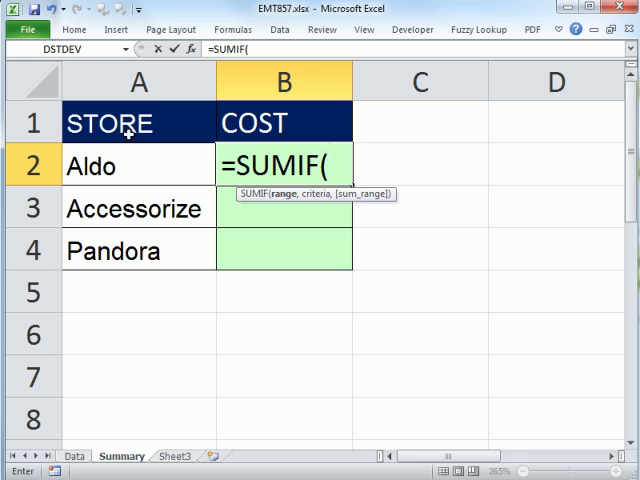
{"action": "mouse_move", "coordinate": [144, 182]}
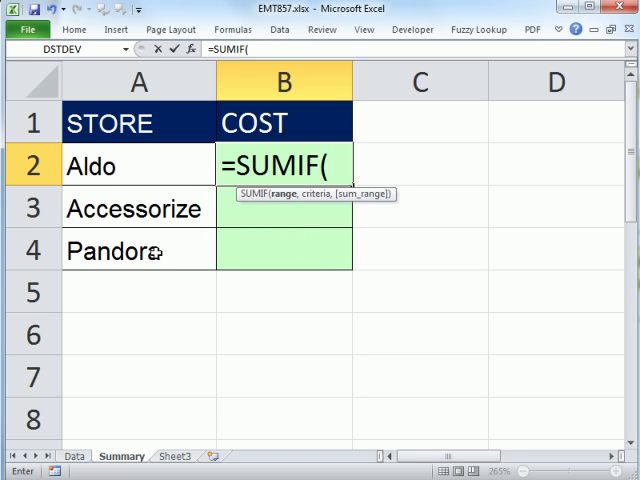
{"action": "mouse_move", "coordinate": [318, 214]}
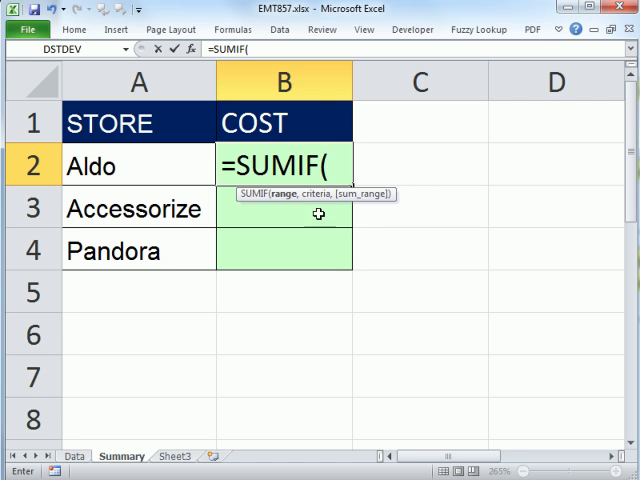
{"action": "mouse_move", "coordinate": [284, 204]}
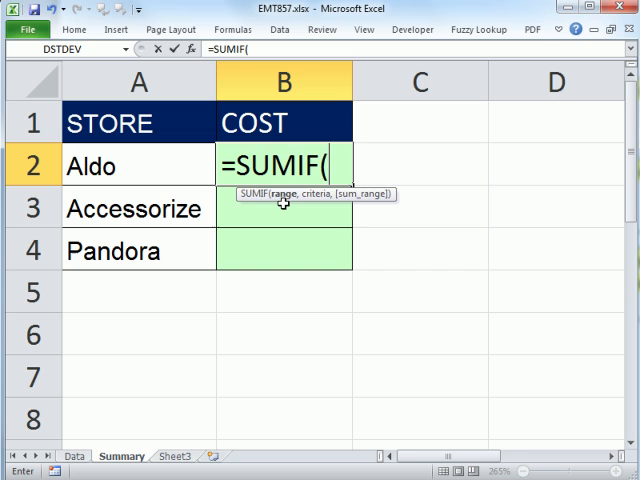
{"action": "mouse_move", "coordinate": [290, 286]}
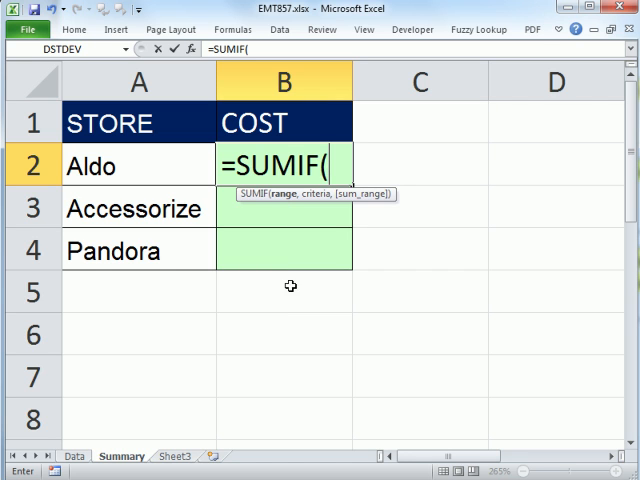
{"action": "mouse_move", "coordinate": [348, 164]}
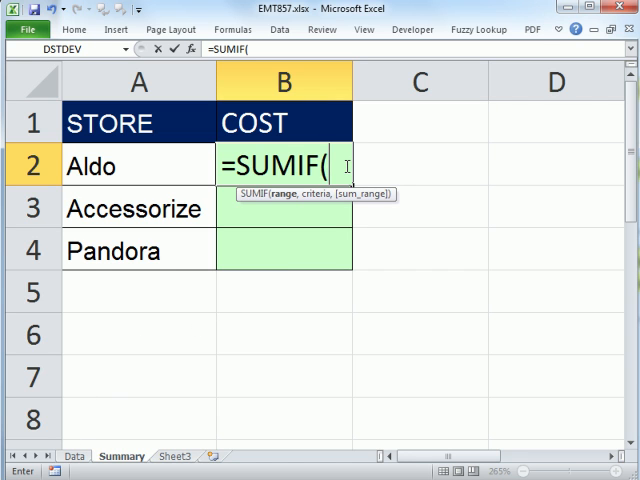
{"action": "mouse_move", "coordinate": [344, 196]}
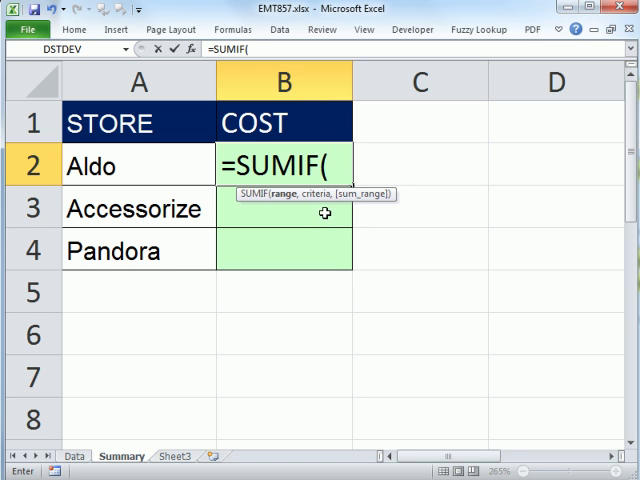
{"action": "type", "text": ","}
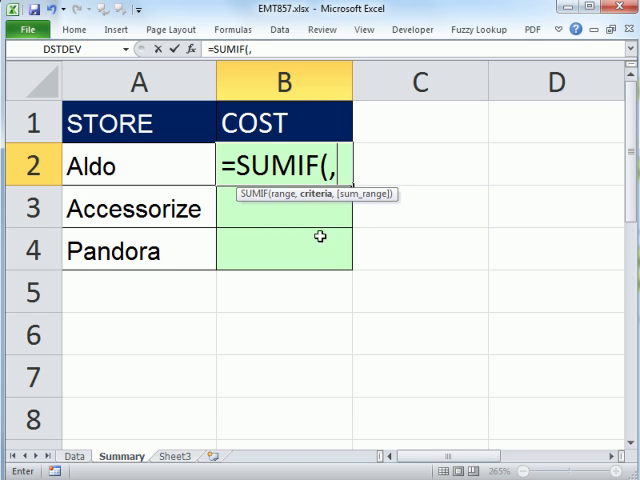
{"action": "mouse_move", "coordinate": [322, 200]}
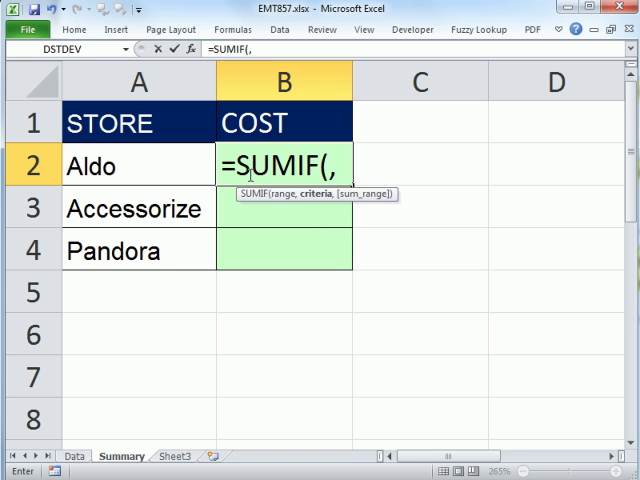
Use Aldo's name cell A2 as the SUMIF criteria and move to the Data sheet
{"action": "left_click", "coordinate": [140, 166]}
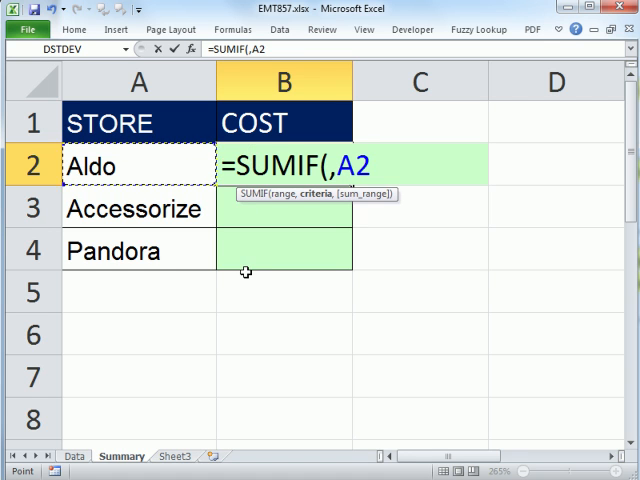
{"action": "mouse_move", "coordinate": [196, 258]}
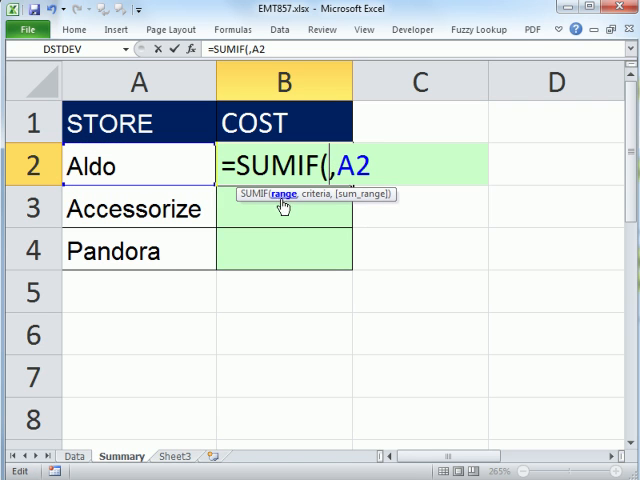
{"action": "mouse_move", "coordinate": [104, 400]}
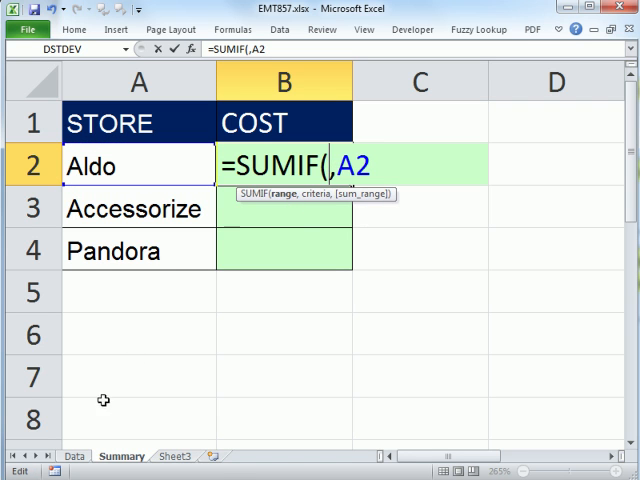
{"action": "mouse_move", "coordinate": [348, 416]}
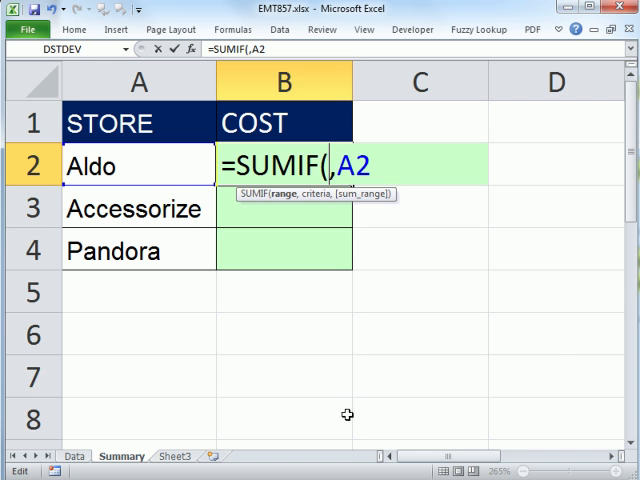
{"action": "mouse_move", "coordinate": [82, 456]}
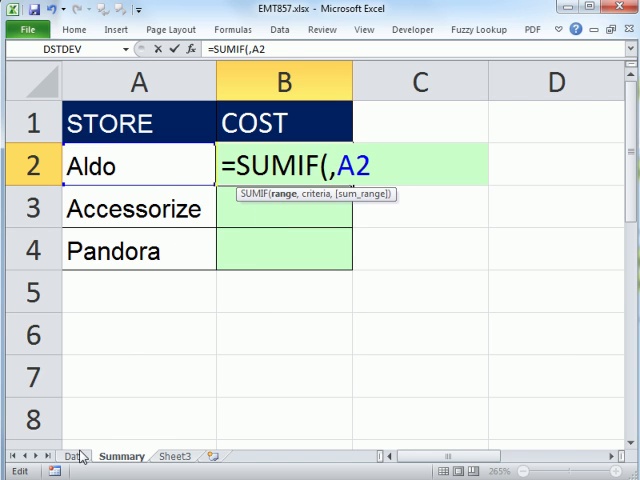
{"action": "left_click", "coordinate": [74, 456]}
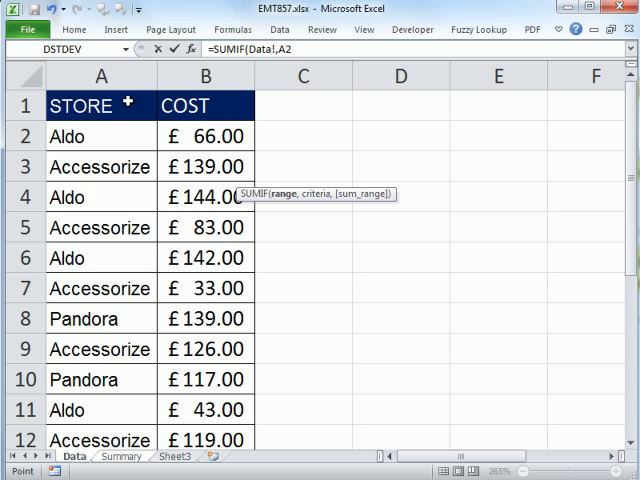
Set the SUMIF range to the Data sheet's store names as absolute $A$2:$A$16
{"action": "left_click", "coordinate": [100, 136]}
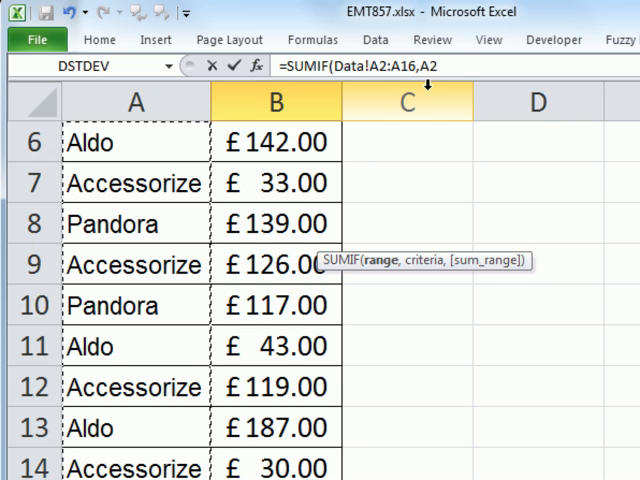
{"action": "key", "text": "f4"}
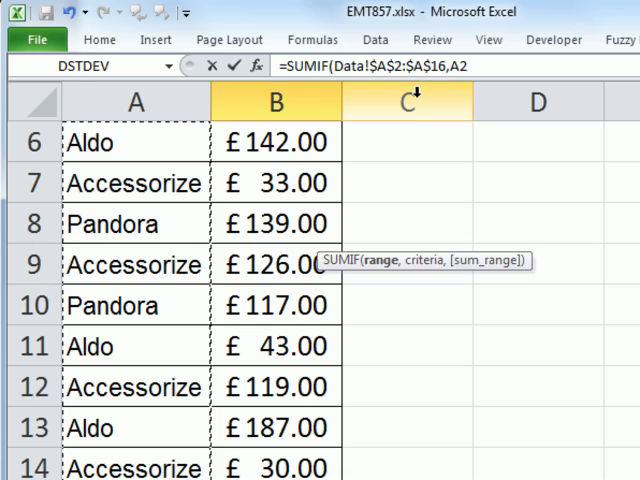
{"action": "mouse_move", "coordinate": [430, 274]}
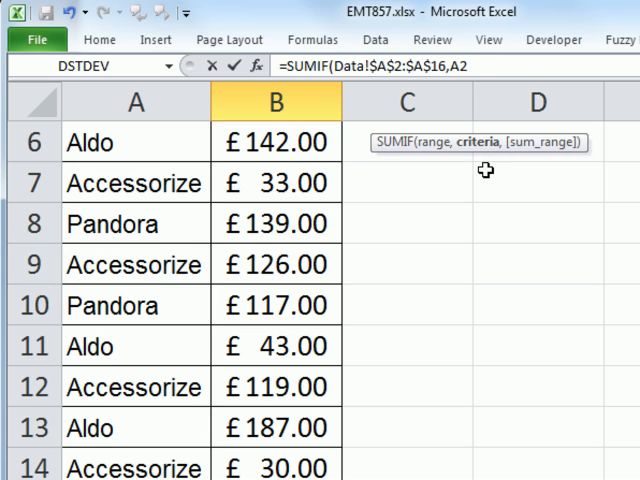
{"action": "type", "text": ","}
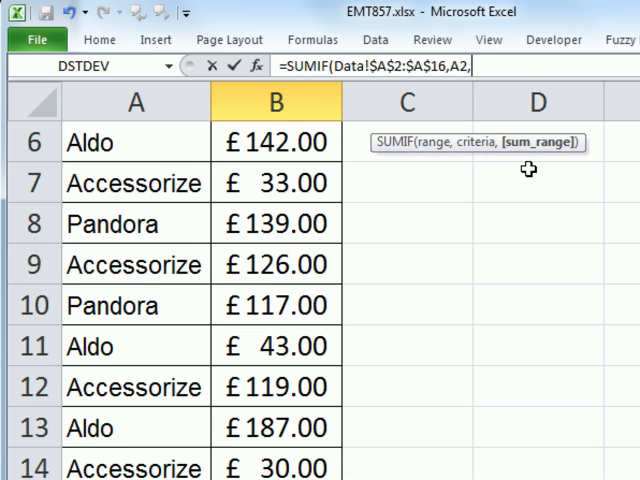
Bring the Data sheet's COST column back into view for the sum range
{"action": "scroll", "scroll_direction": "up", "scroll_amount": 3}
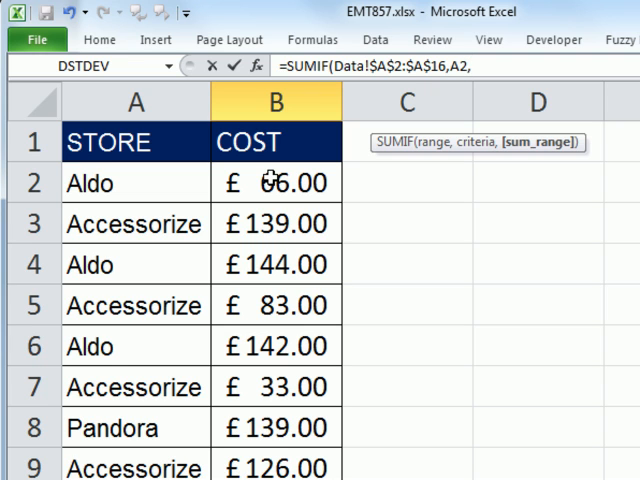
{"action": "mouse_move", "coordinate": [588, 164]}
{"action": "type", "text": "Data!$B$2)"}
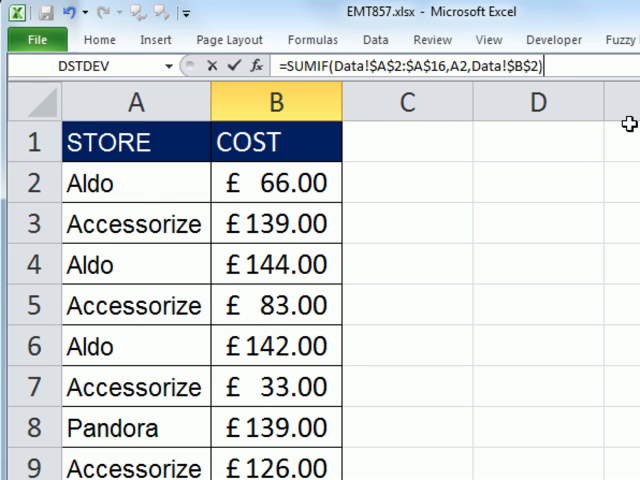
Commit Aldo's SUMIF (total 760) and fill it down to Accessorize and Pandora
{"action": "key", "text": "Return"}
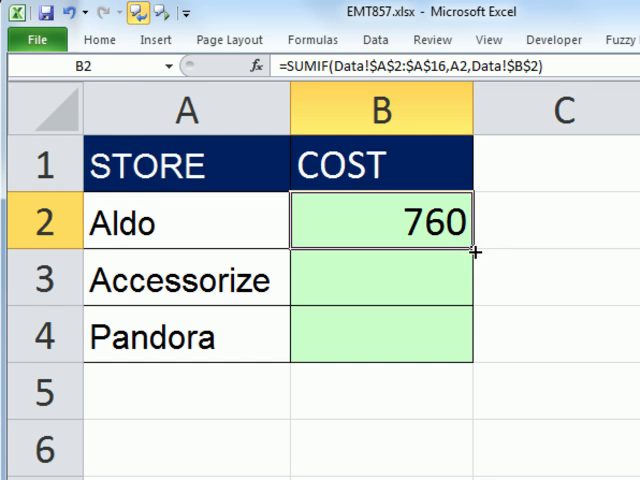
{"action": "left_click_drag", "start_coordinate": [474, 252], "coordinate": [474, 360]}
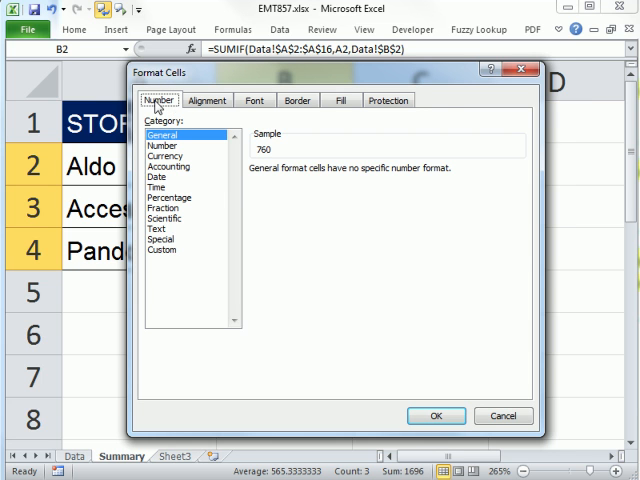
Format the totals as £ English (U.K.) Accounting (£760.00, £530.00, £406.00) and check B4's formula
{"action": "left_click", "coordinate": [512, 192]}
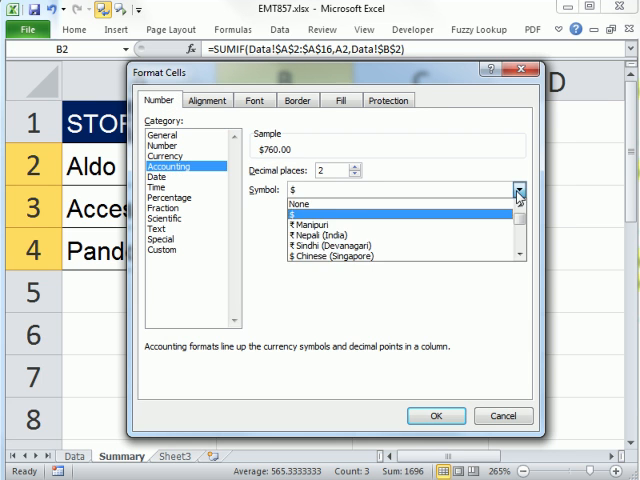
{"action": "scroll", "scroll_direction": "down", "scroll_amount": 3}
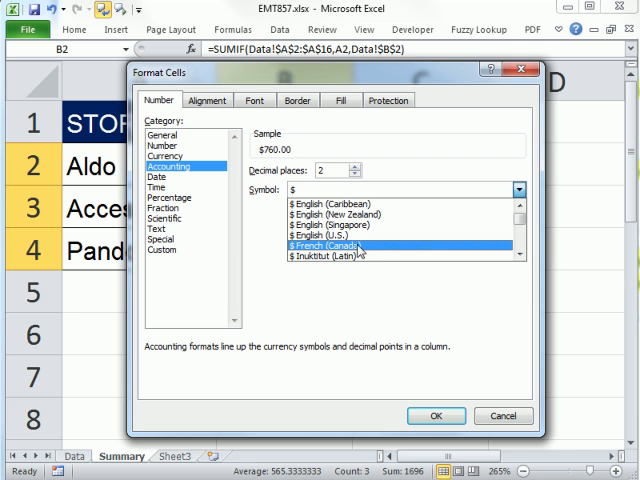
{"action": "scroll", "scroll_direction": "down", "scroll_amount": 3}
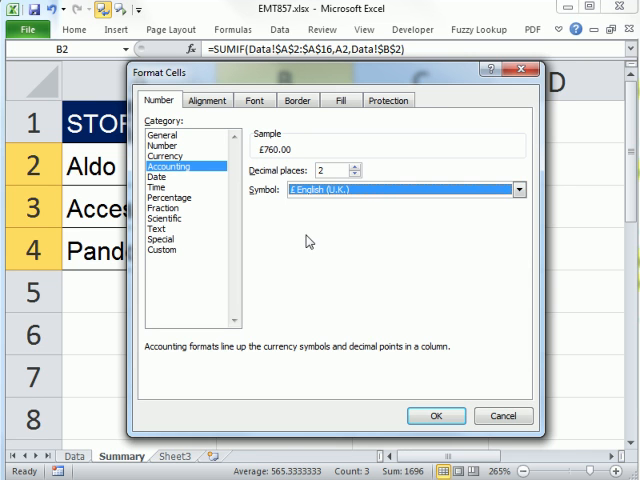
{"action": "mouse_move", "coordinate": [264, 164]}
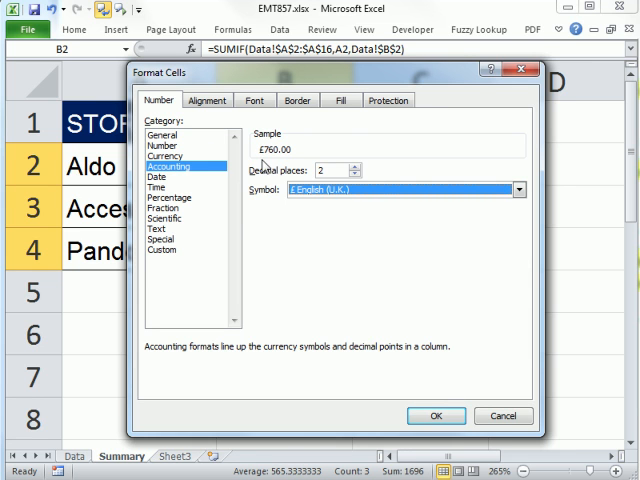
{"action": "left_click", "coordinate": [436, 416]}
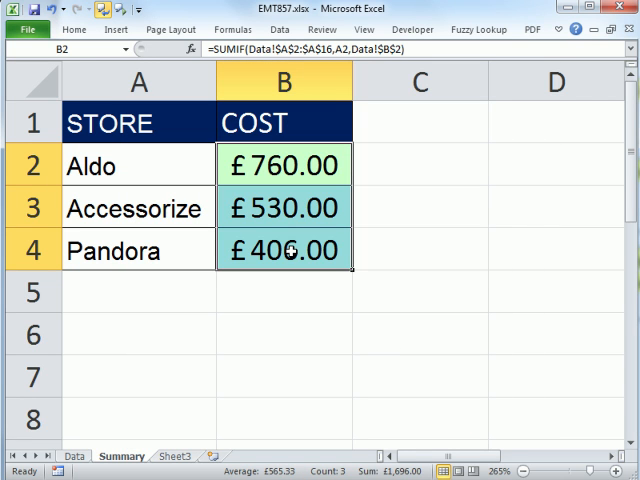
{"action": "double_click", "coordinate": [284, 250]}
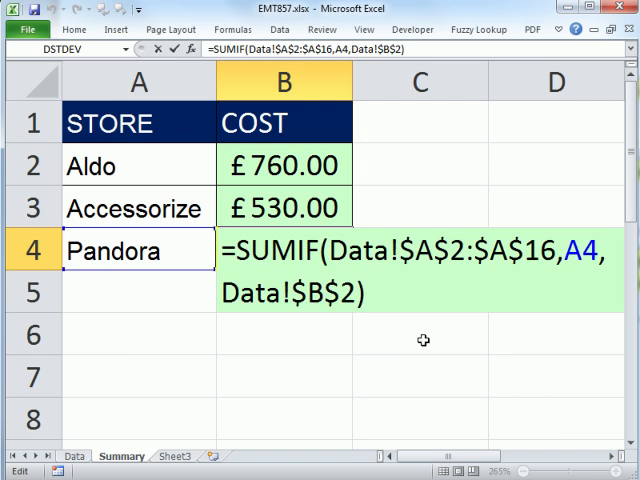